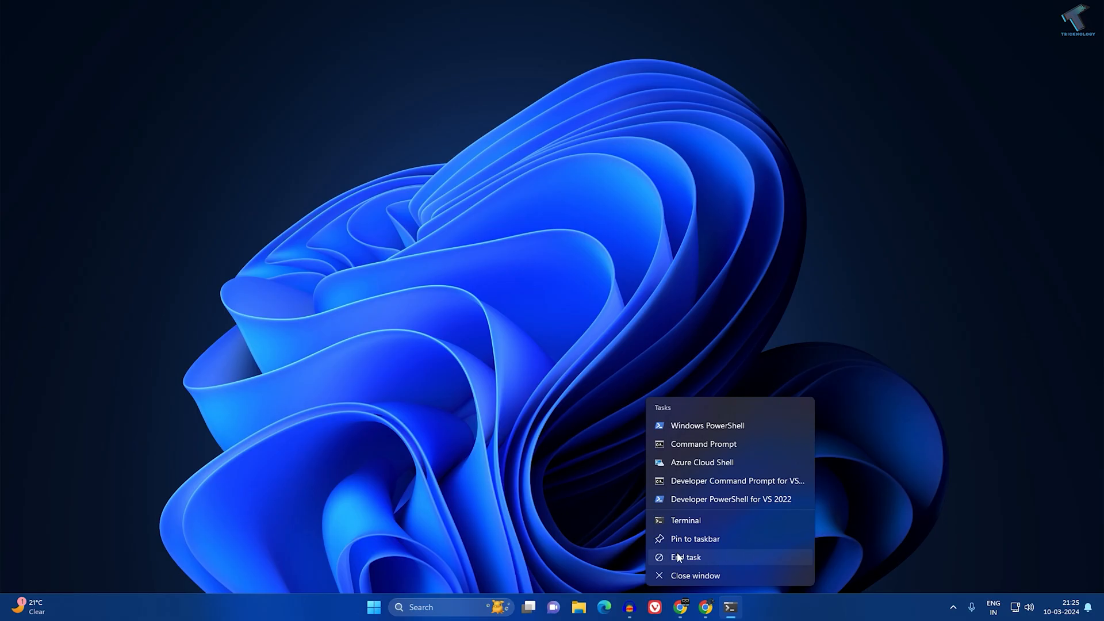
{"action": "mouse_move", "coordinate": [503, 541]}
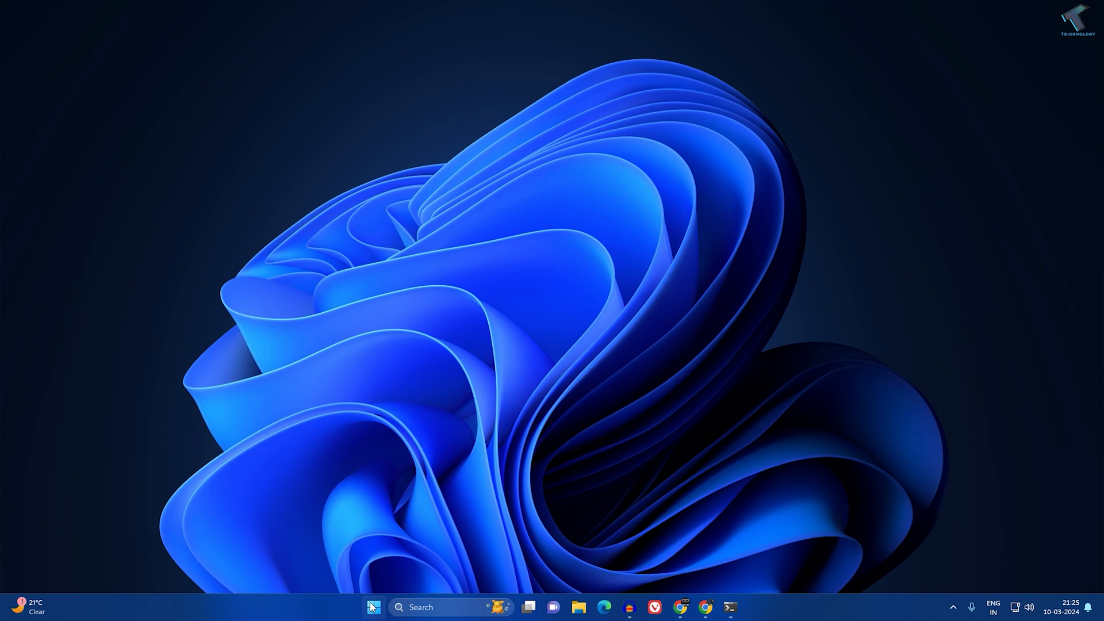
- Launch Settings from the Start right-click menu and scroll the System page to For developers
{"action": "right_click", "coordinate": [374, 607]}
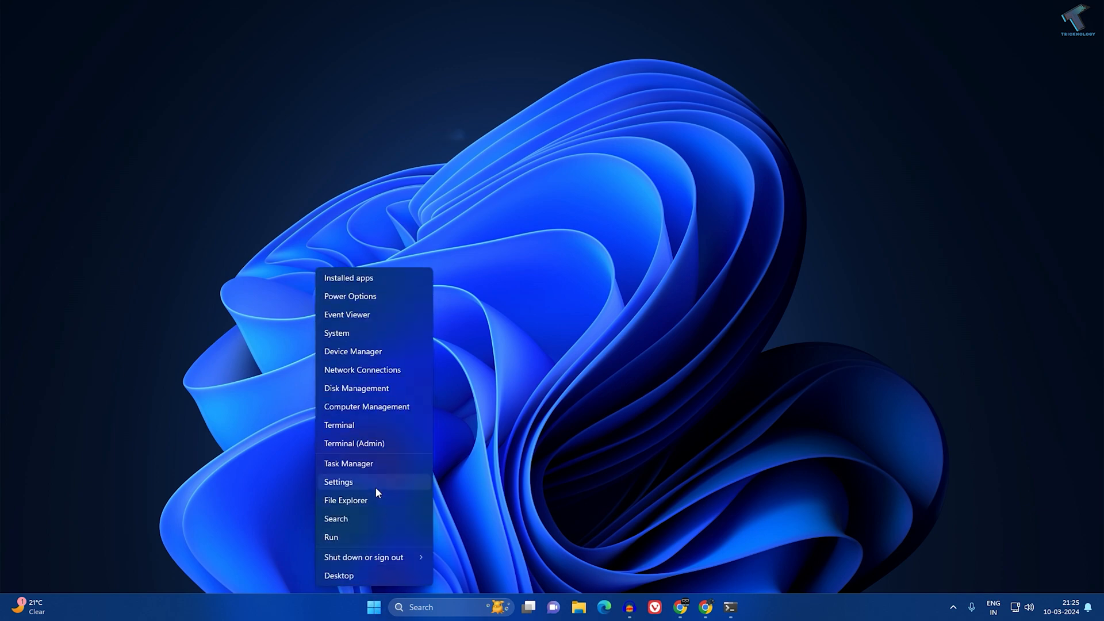
{"action": "left_click", "coordinate": [338, 482]}
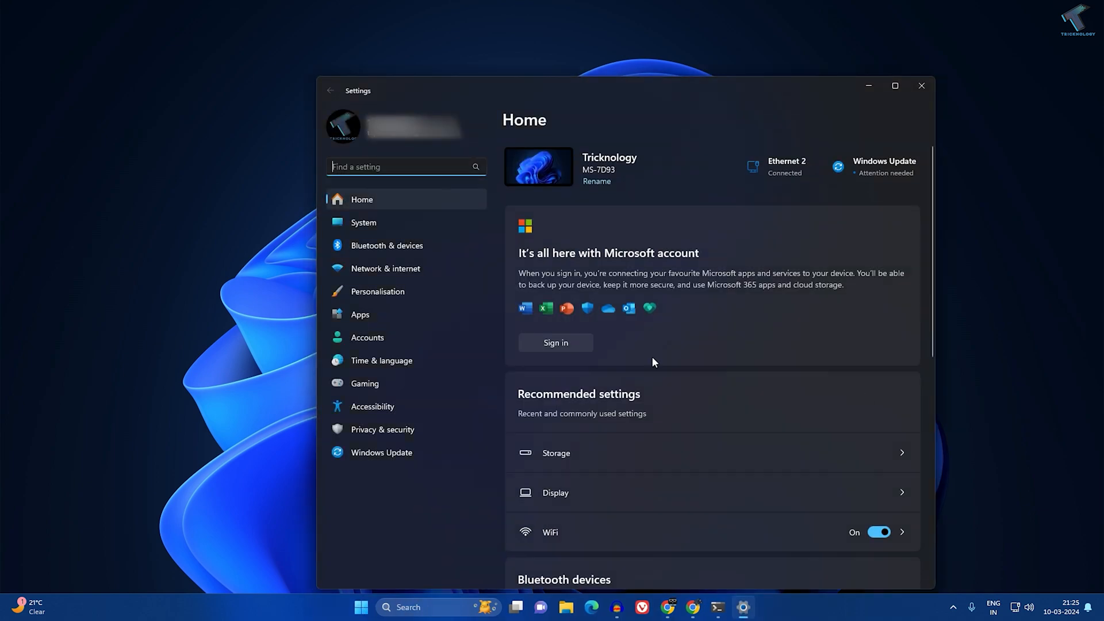
{"action": "left_click", "coordinate": [363, 222]}
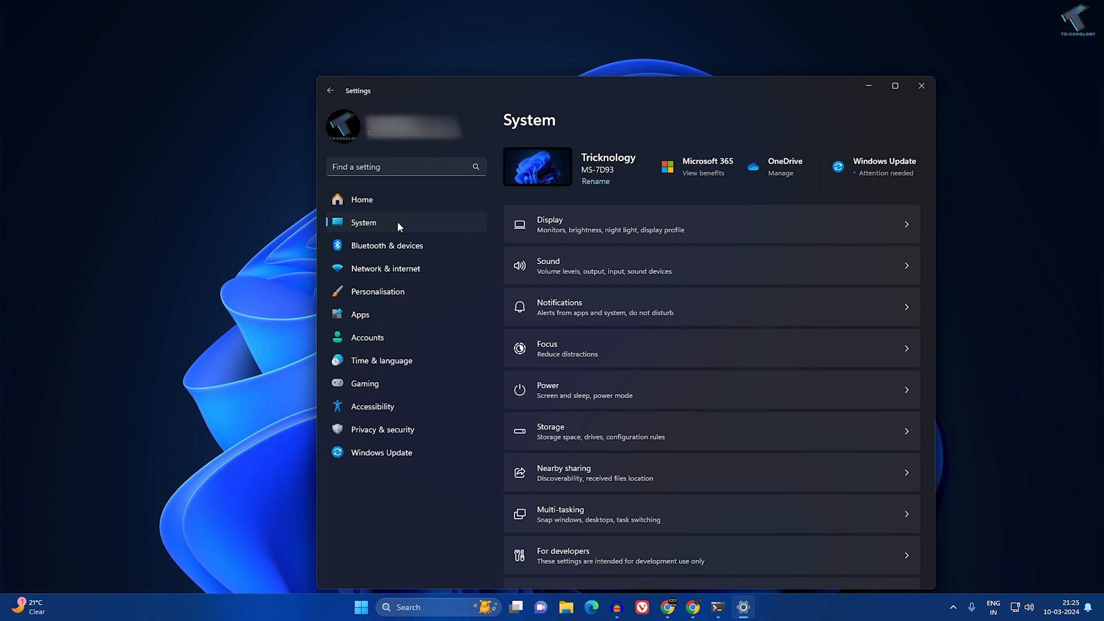
{"action": "scroll", "scroll_direction": "down", "scroll_amount": 3}
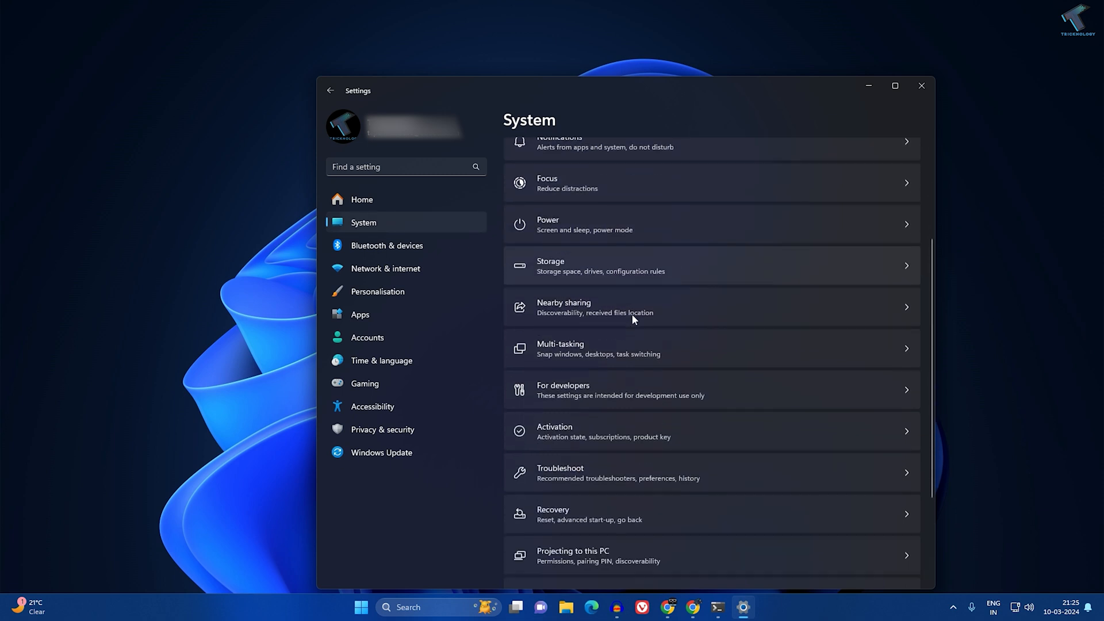
{"action": "scroll", "scroll_direction": "down", "scroll_amount": 3}
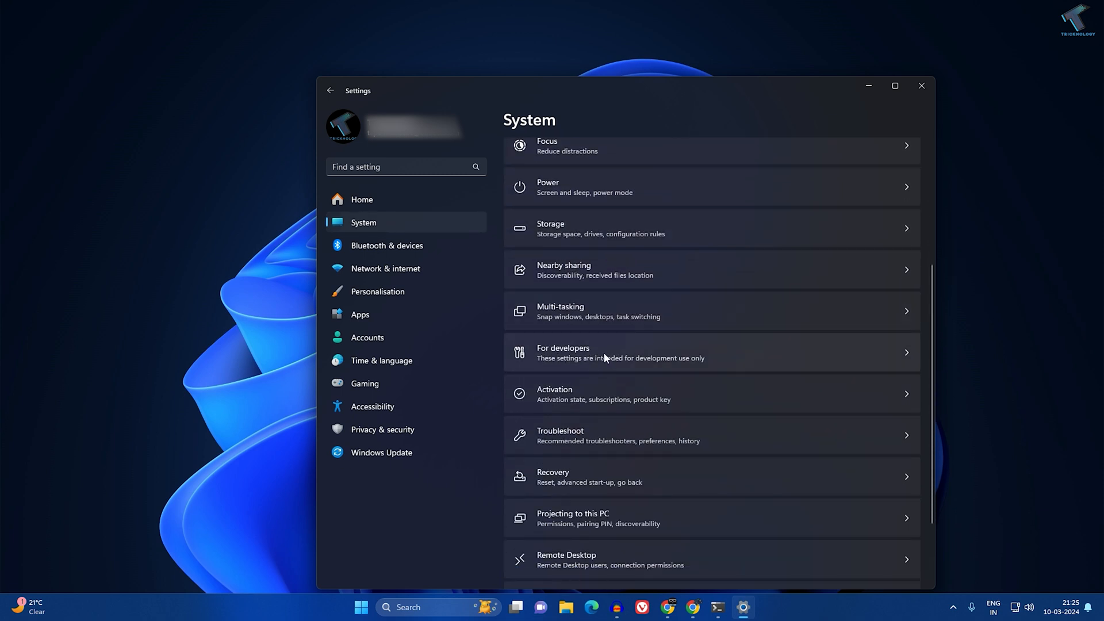
- On the For developers page, toggle End Task off and back on so it reads On
{"action": "left_click", "coordinate": [562, 352]}
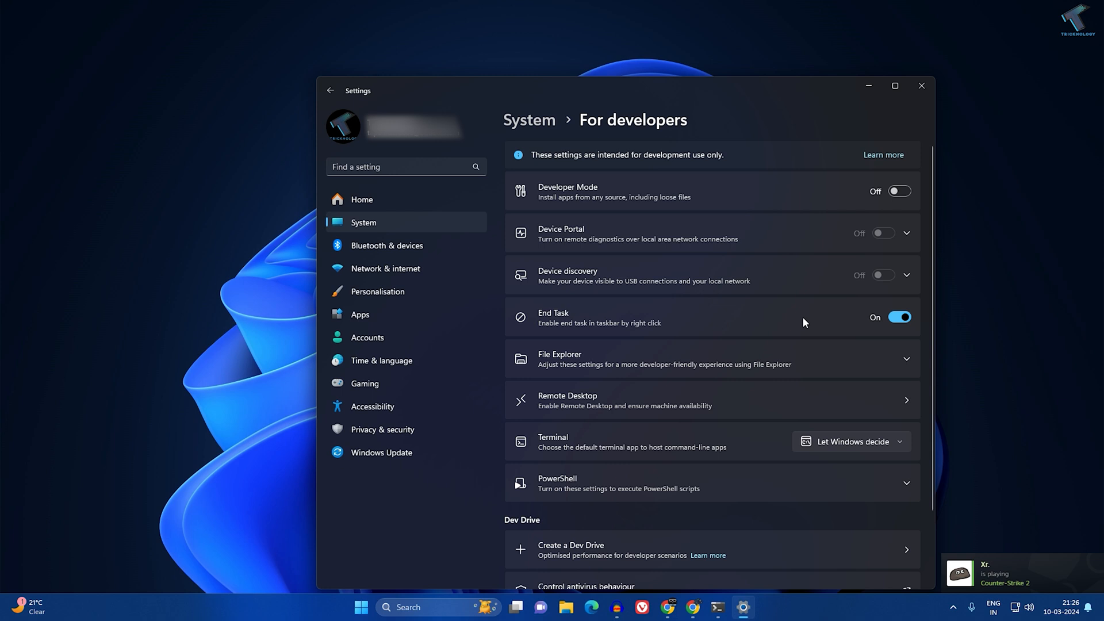
{"action": "left_click", "coordinate": [898, 317]}
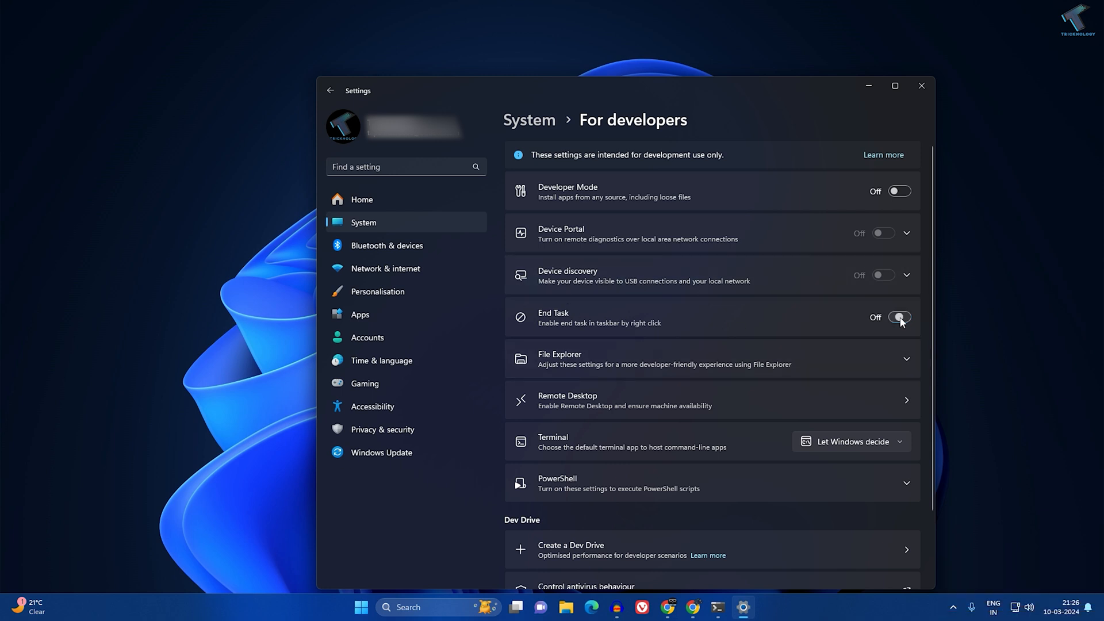
{"action": "left_click", "coordinate": [899, 317]}
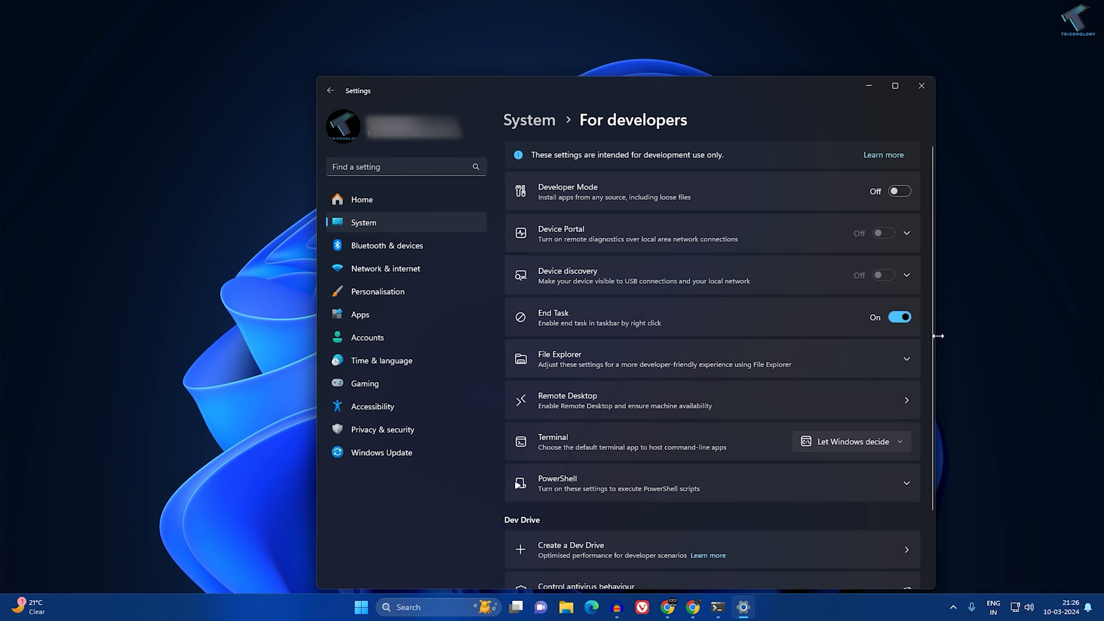